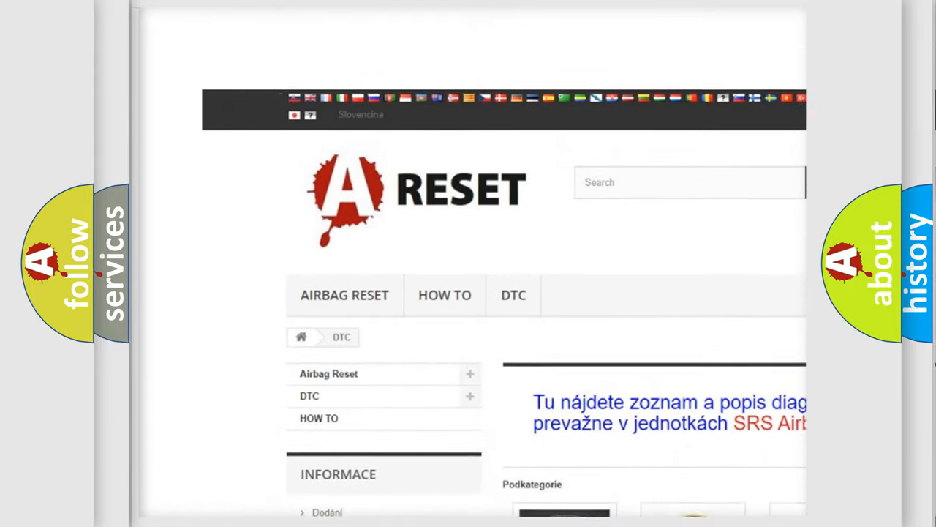
# - Go to the Ford DTC page listing its airbag diagnostic codes such as B0001:11
pyautogui.scroll(-3)
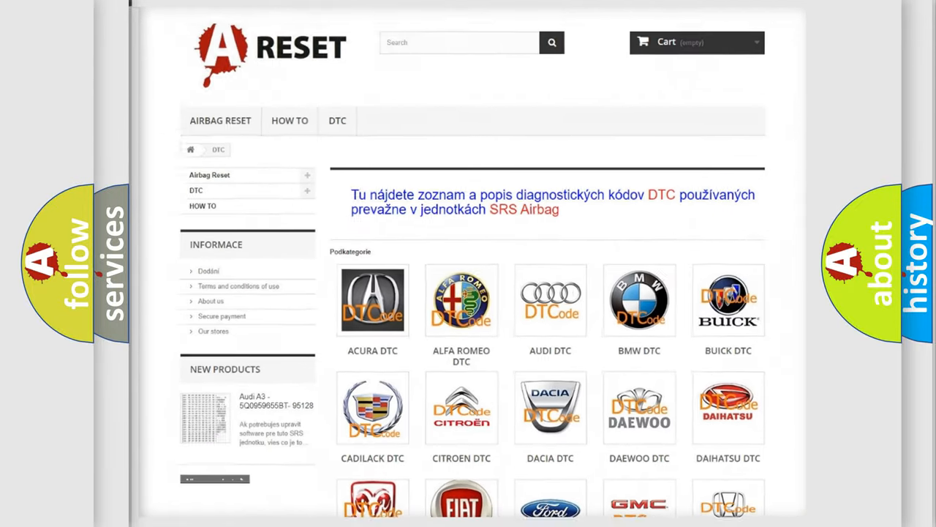
pyautogui.scroll(-3)
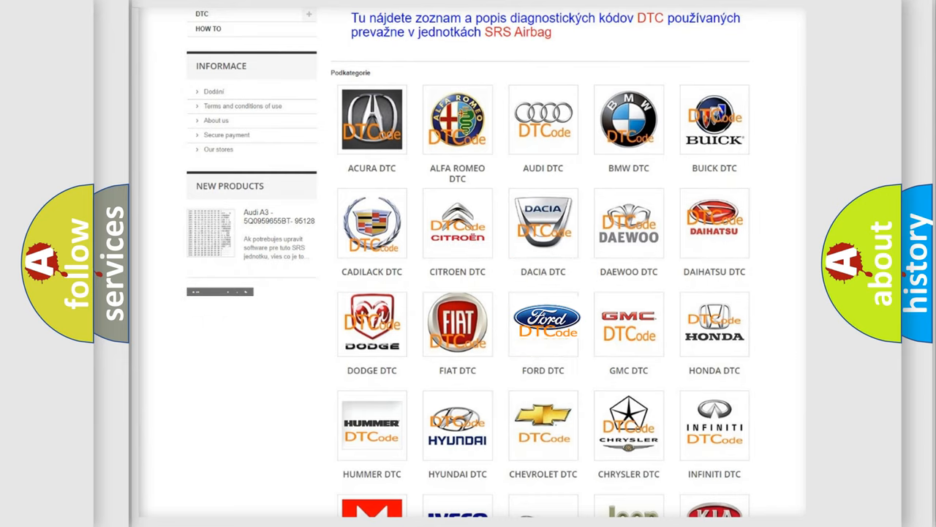
pyautogui.click(543, 324)
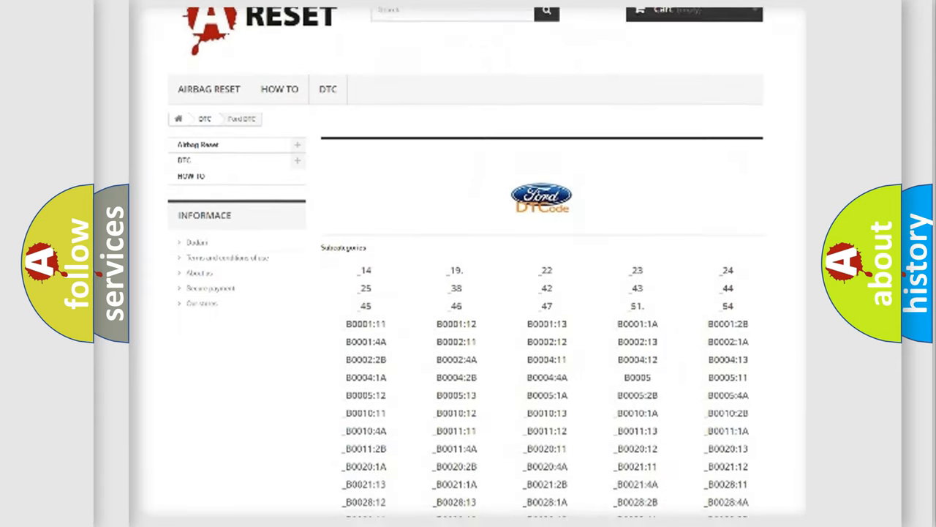
pyautogui.scroll(-3)
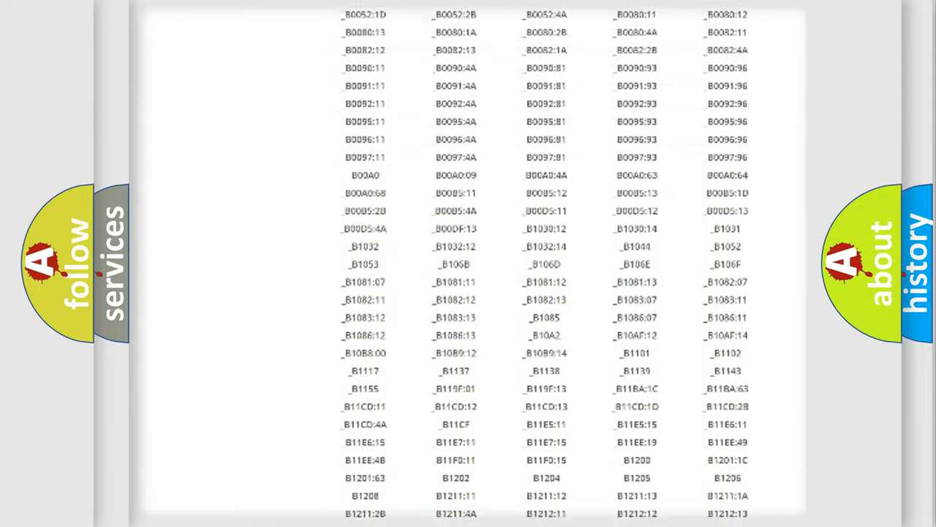
pyautogui.scroll(3)
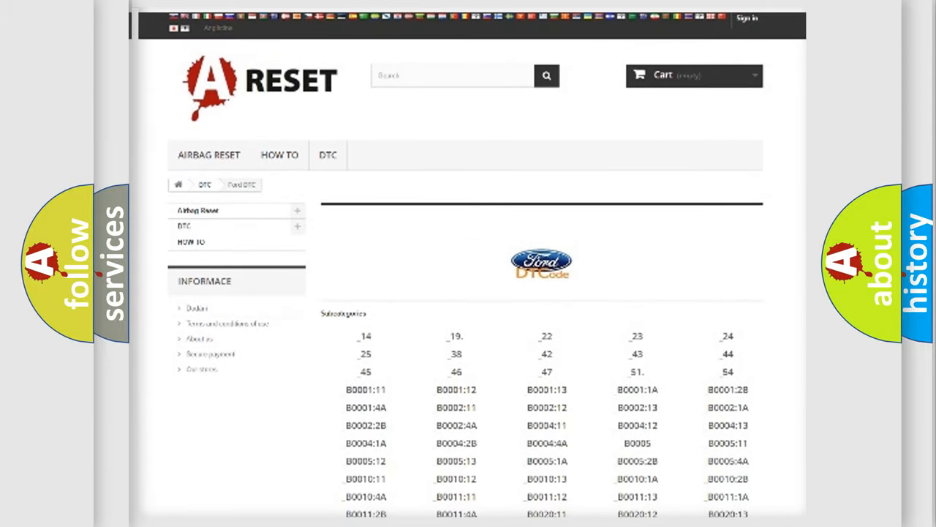